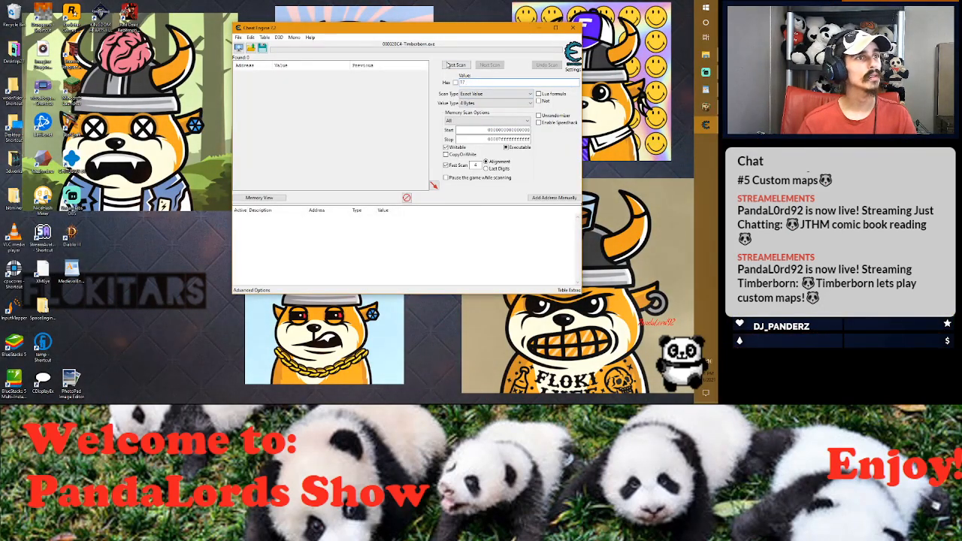
Step: Run a first scan of Timberborn's memory for the 4-byte value 27
click(456, 65)
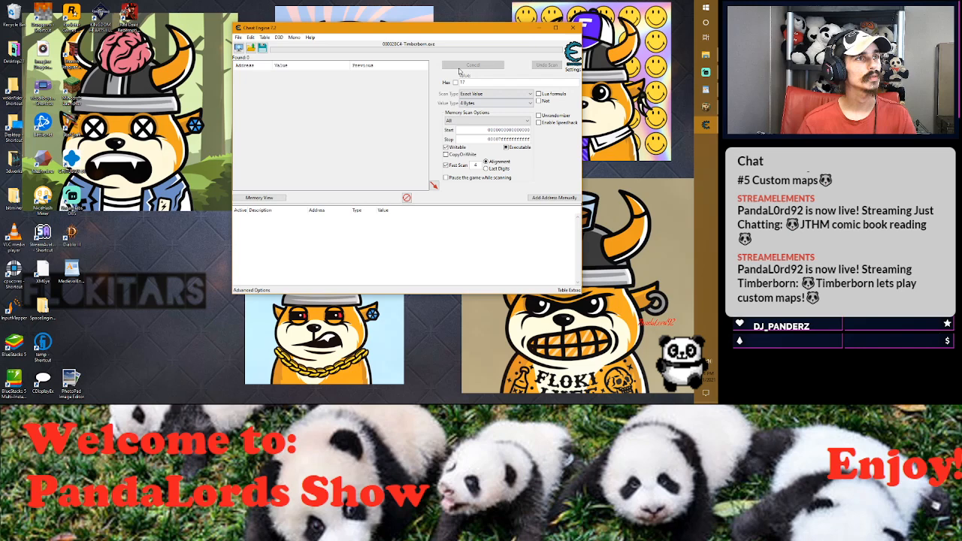
click(472, 64)
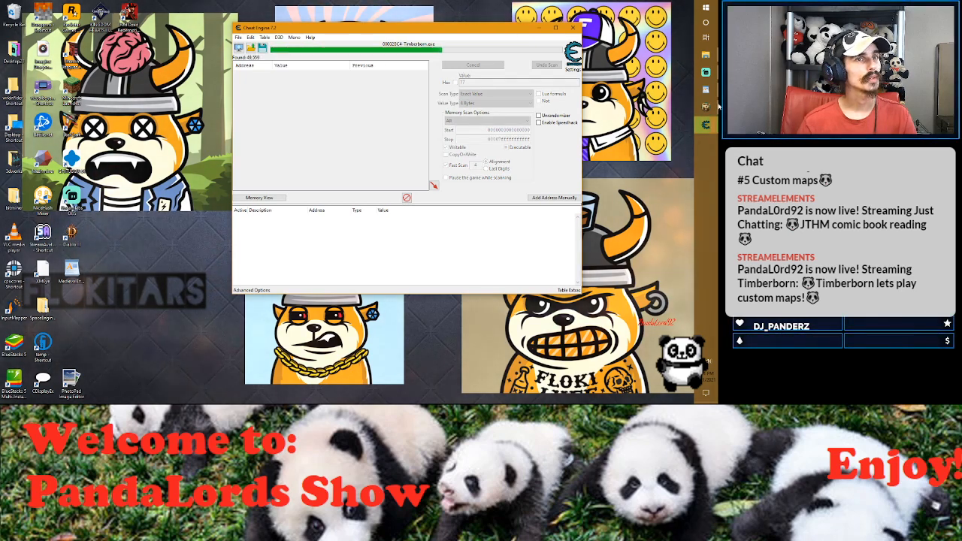
click(472, 64)
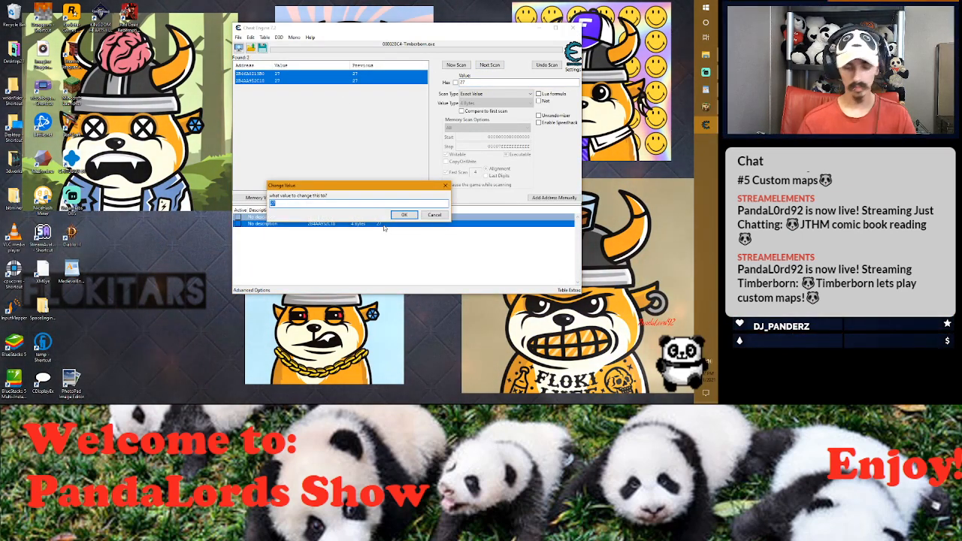
Step: Enter 500000 in the Change Value dialog and confirm for both addresses
text(500000)
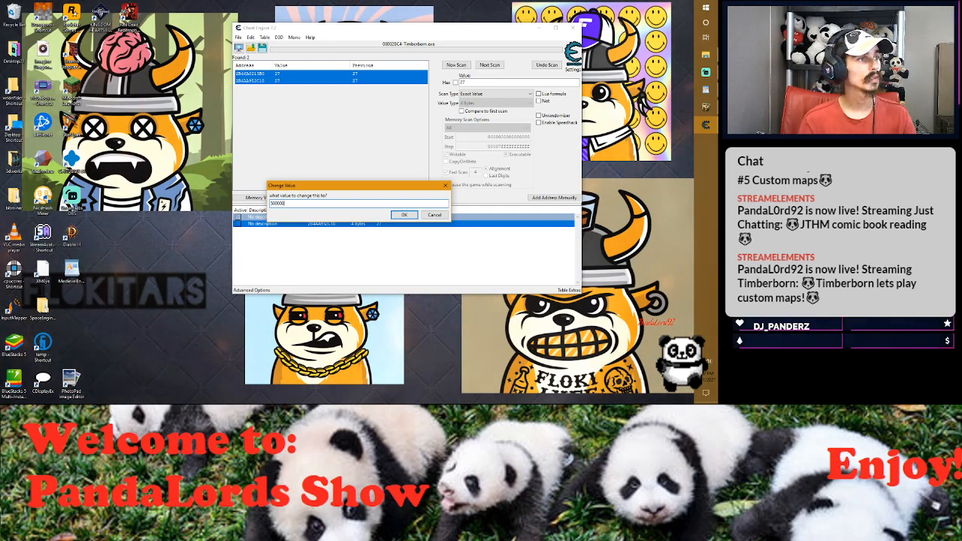
click(404, 215)
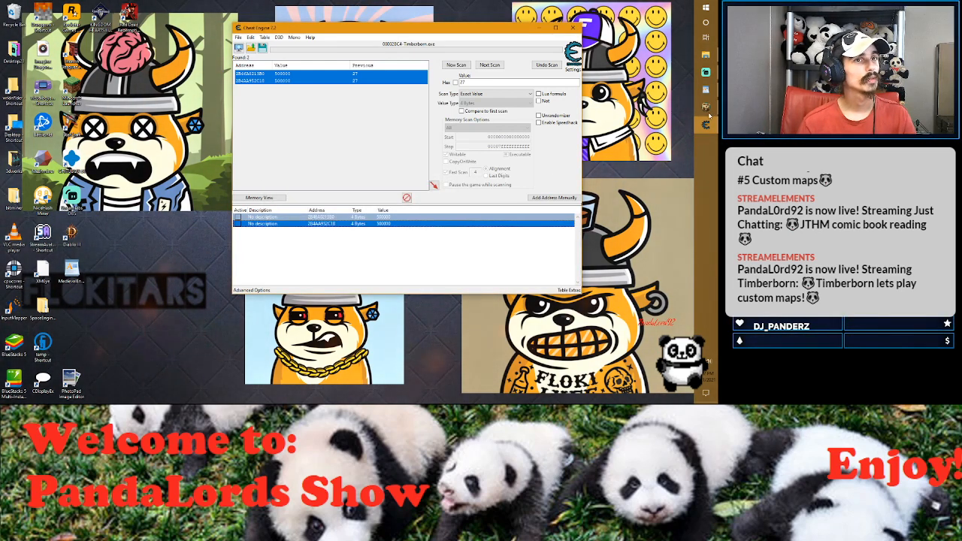